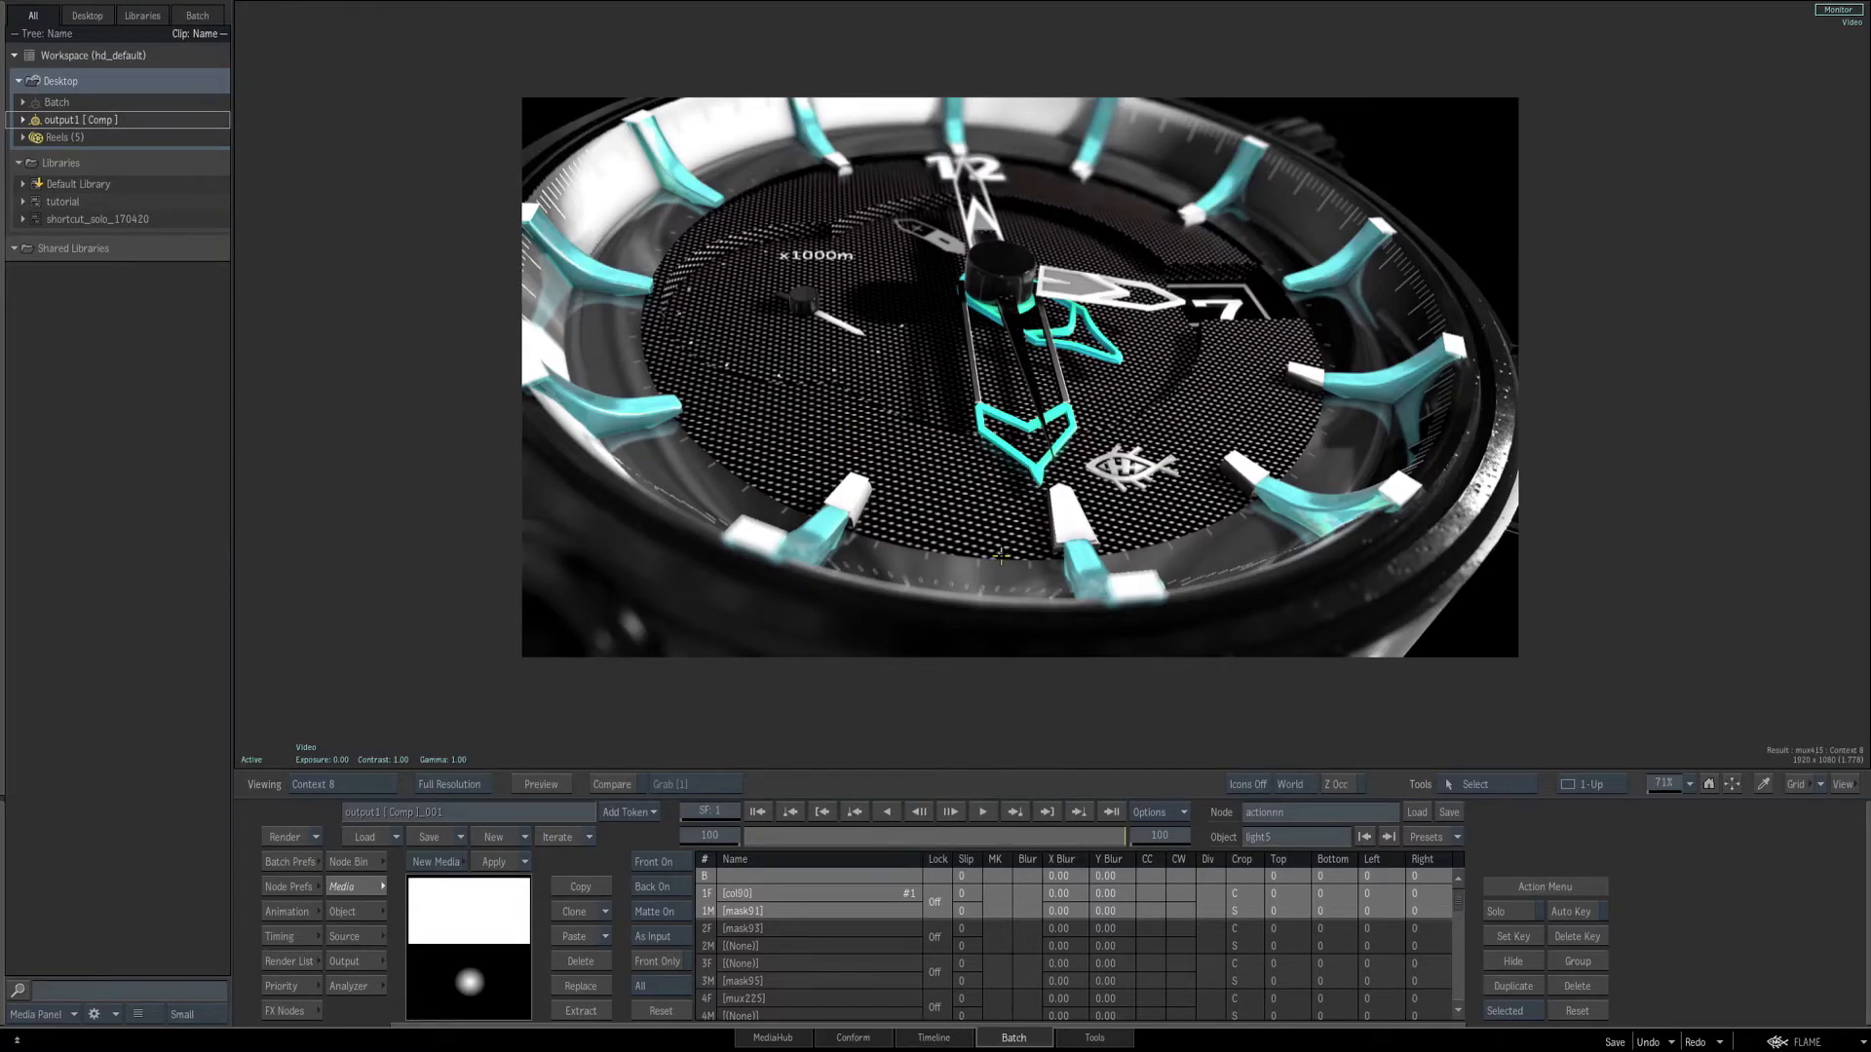
pyautogui.moveTo(1384, 246)
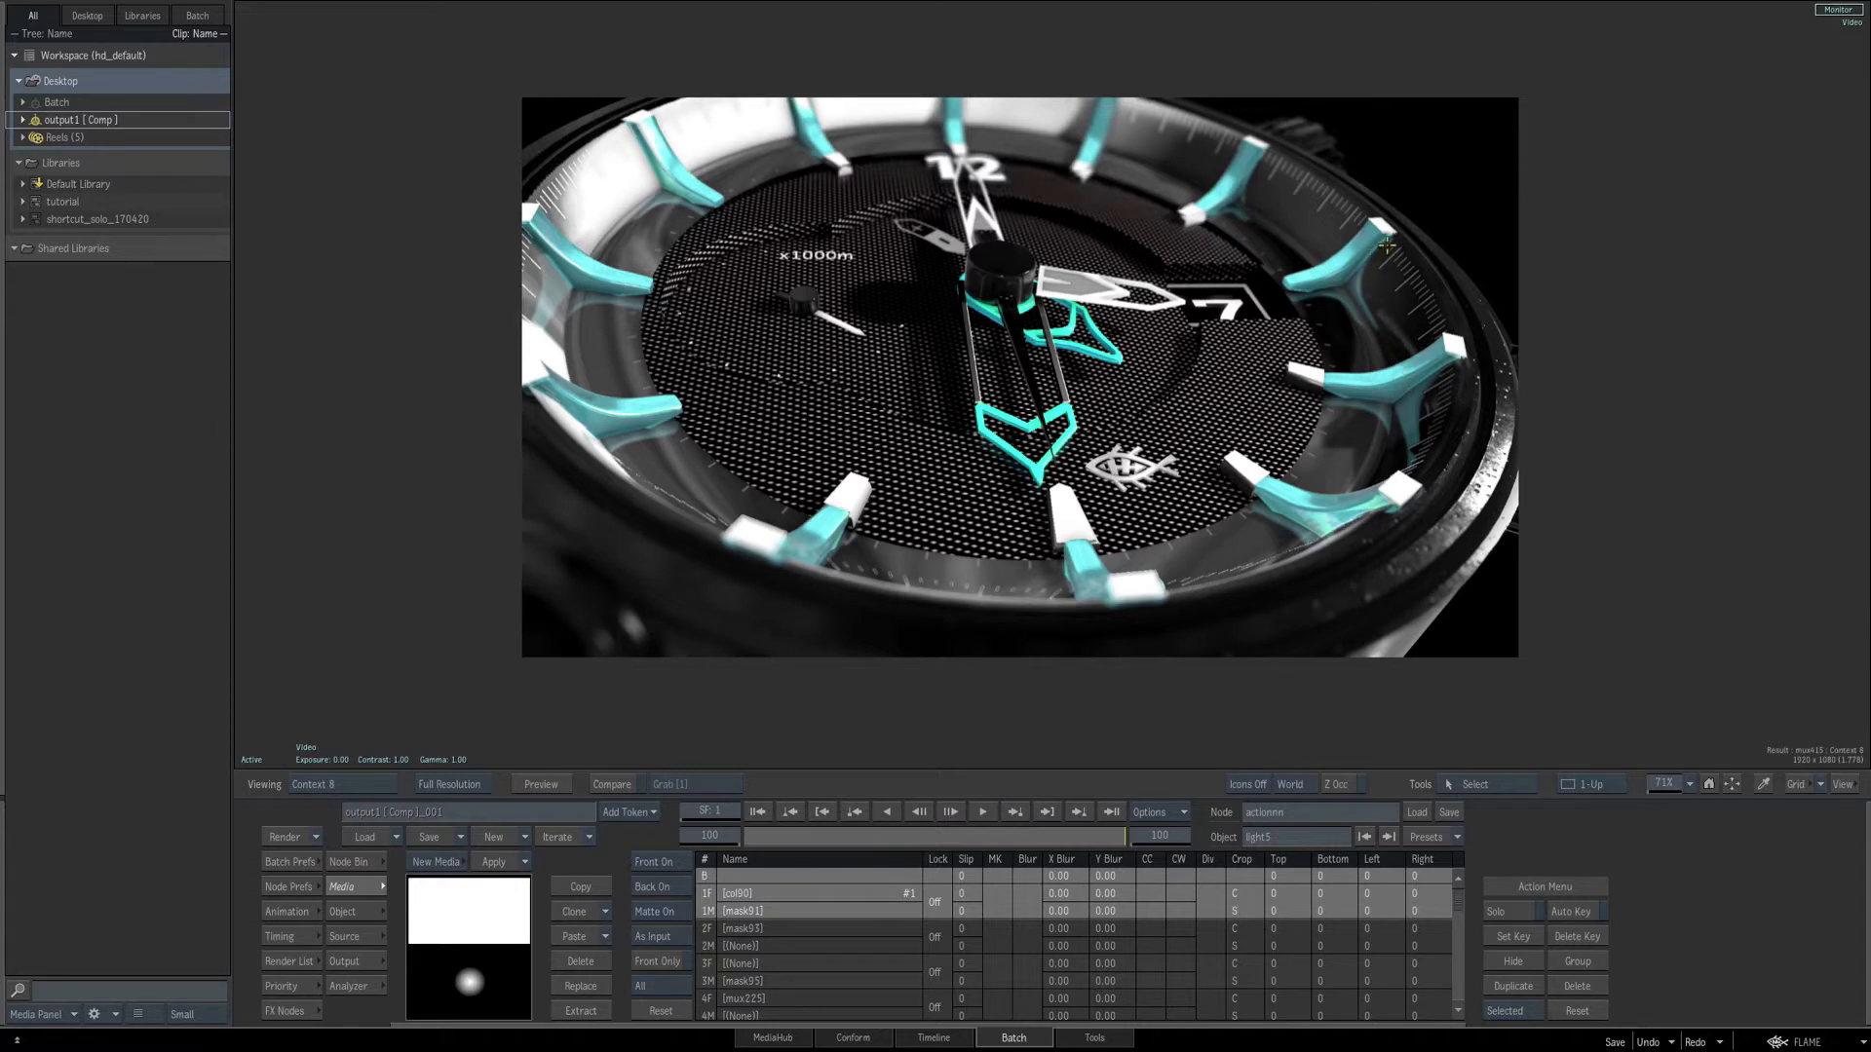
pyautogui.moveTo(1372, 349)
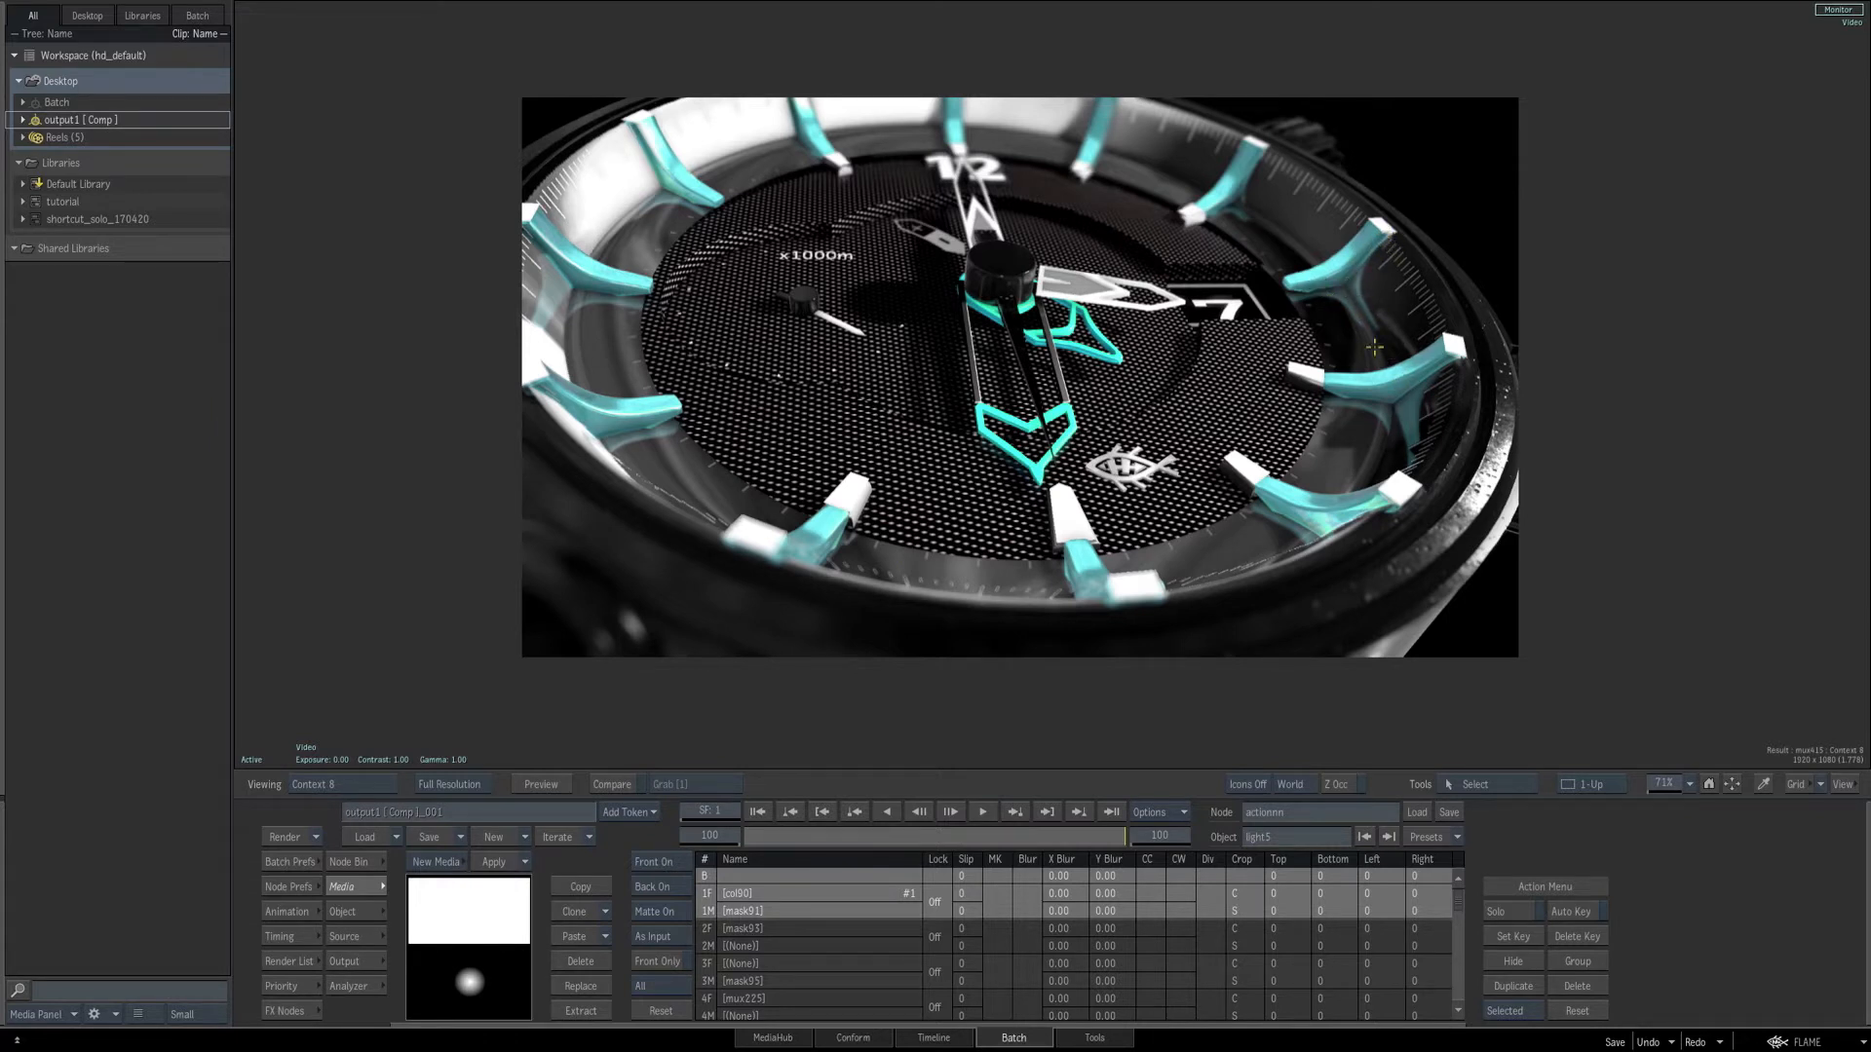
pyautogui.moveTo(777, 569)
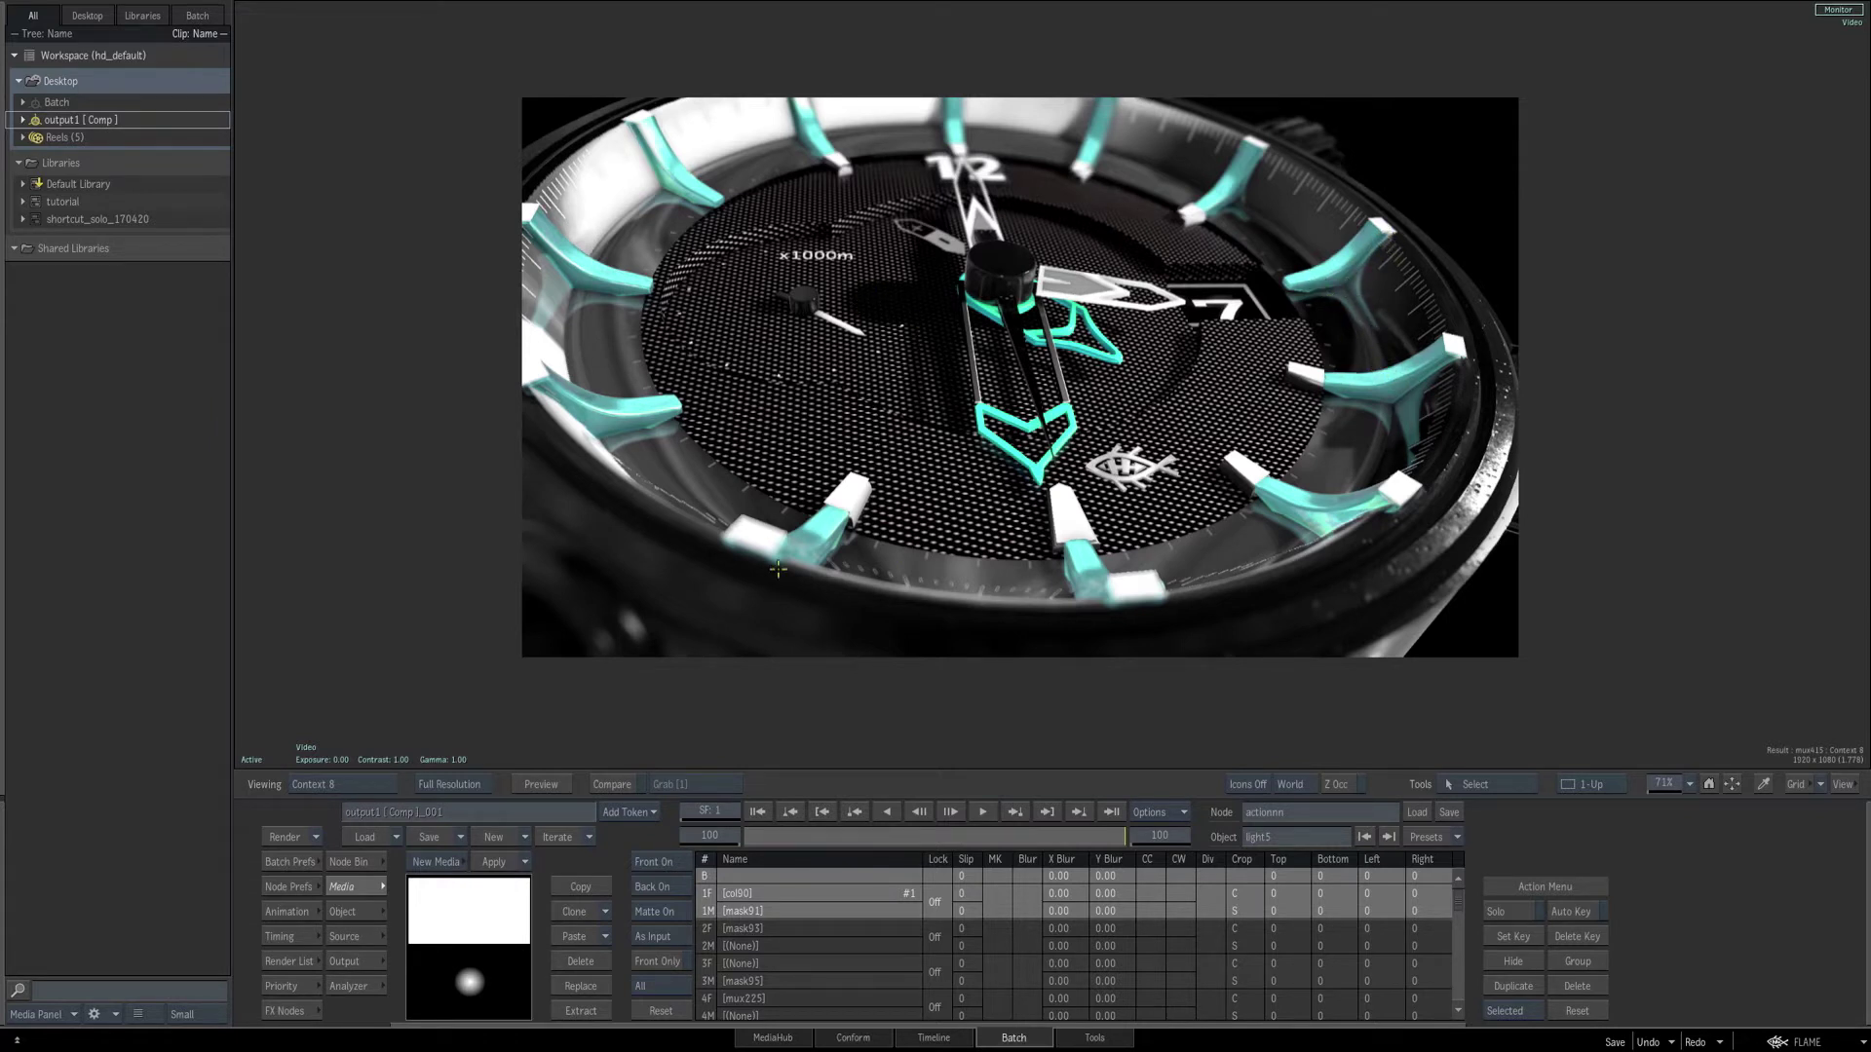
# - Display the Action schematic with the camera, Stingray occlusion, reflections and depth-of-field nodes, lights and shadow cast
pyautogui.click(343, 783)
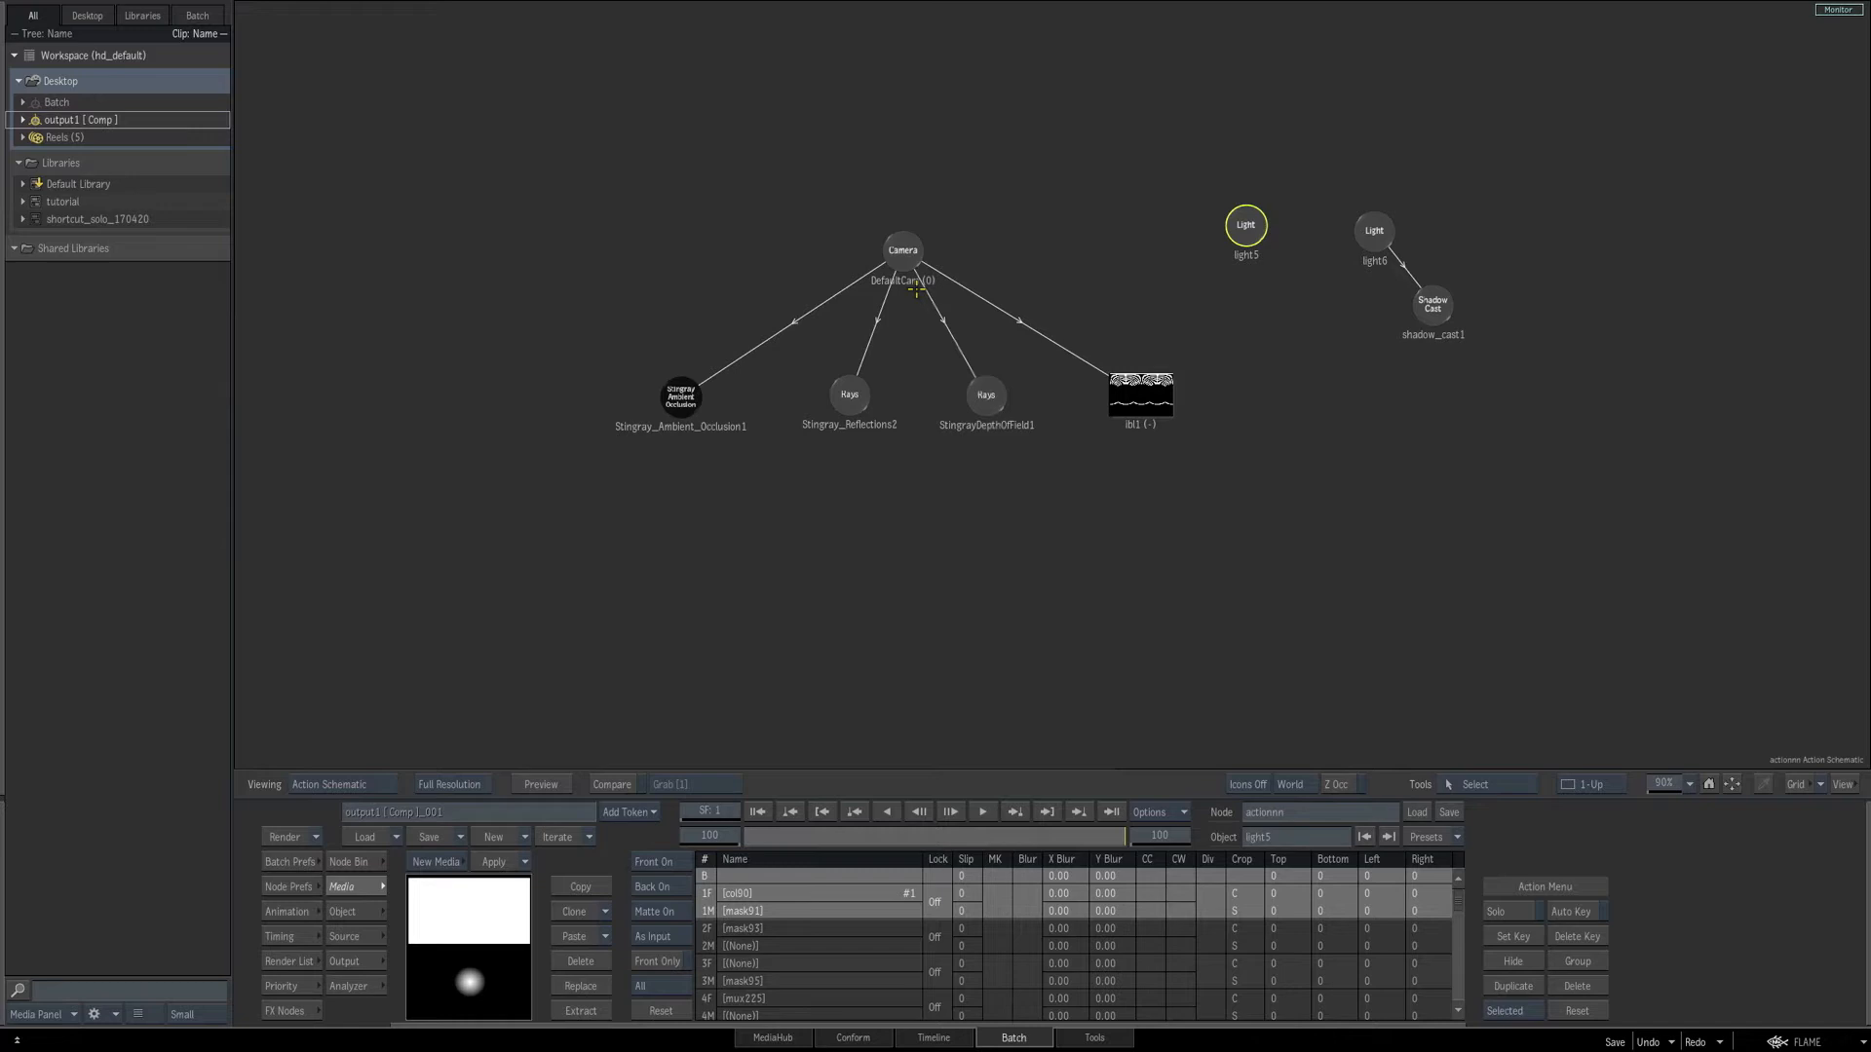
pyautogui.click(336, 784)
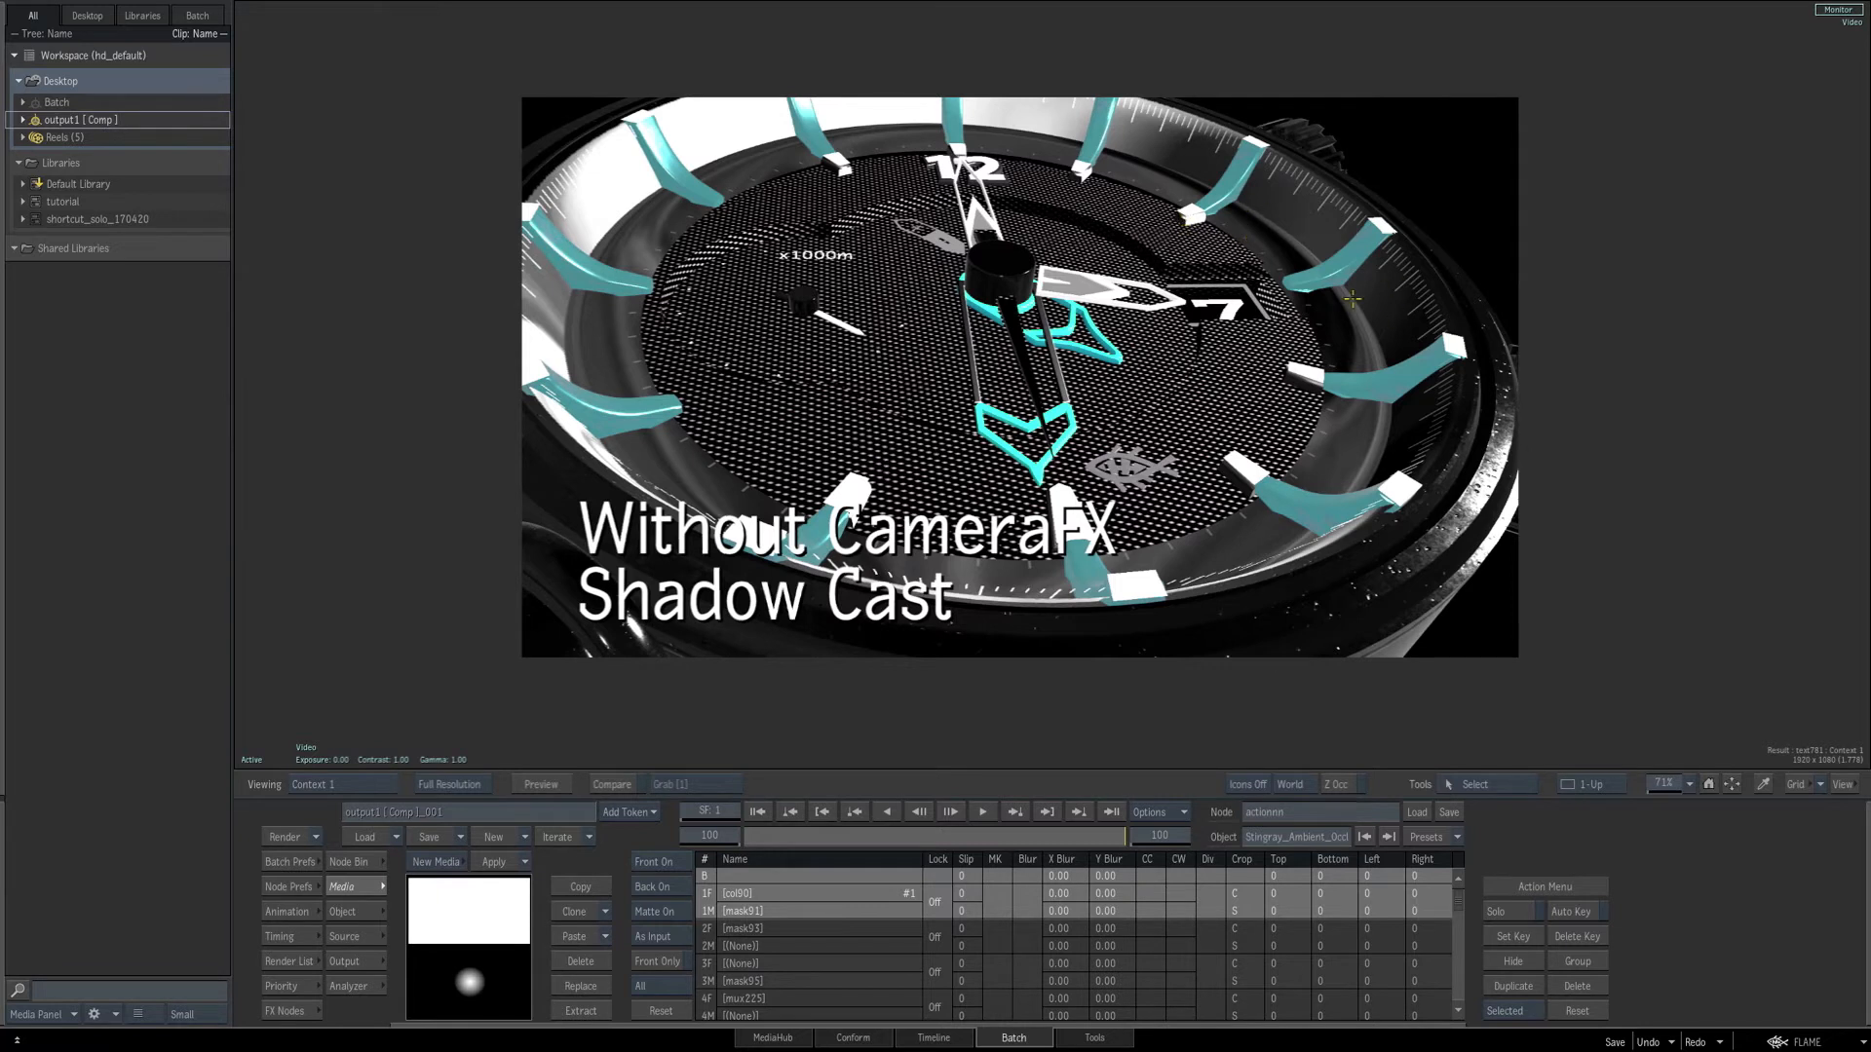
pyautogui.moveTo(1337, 291)
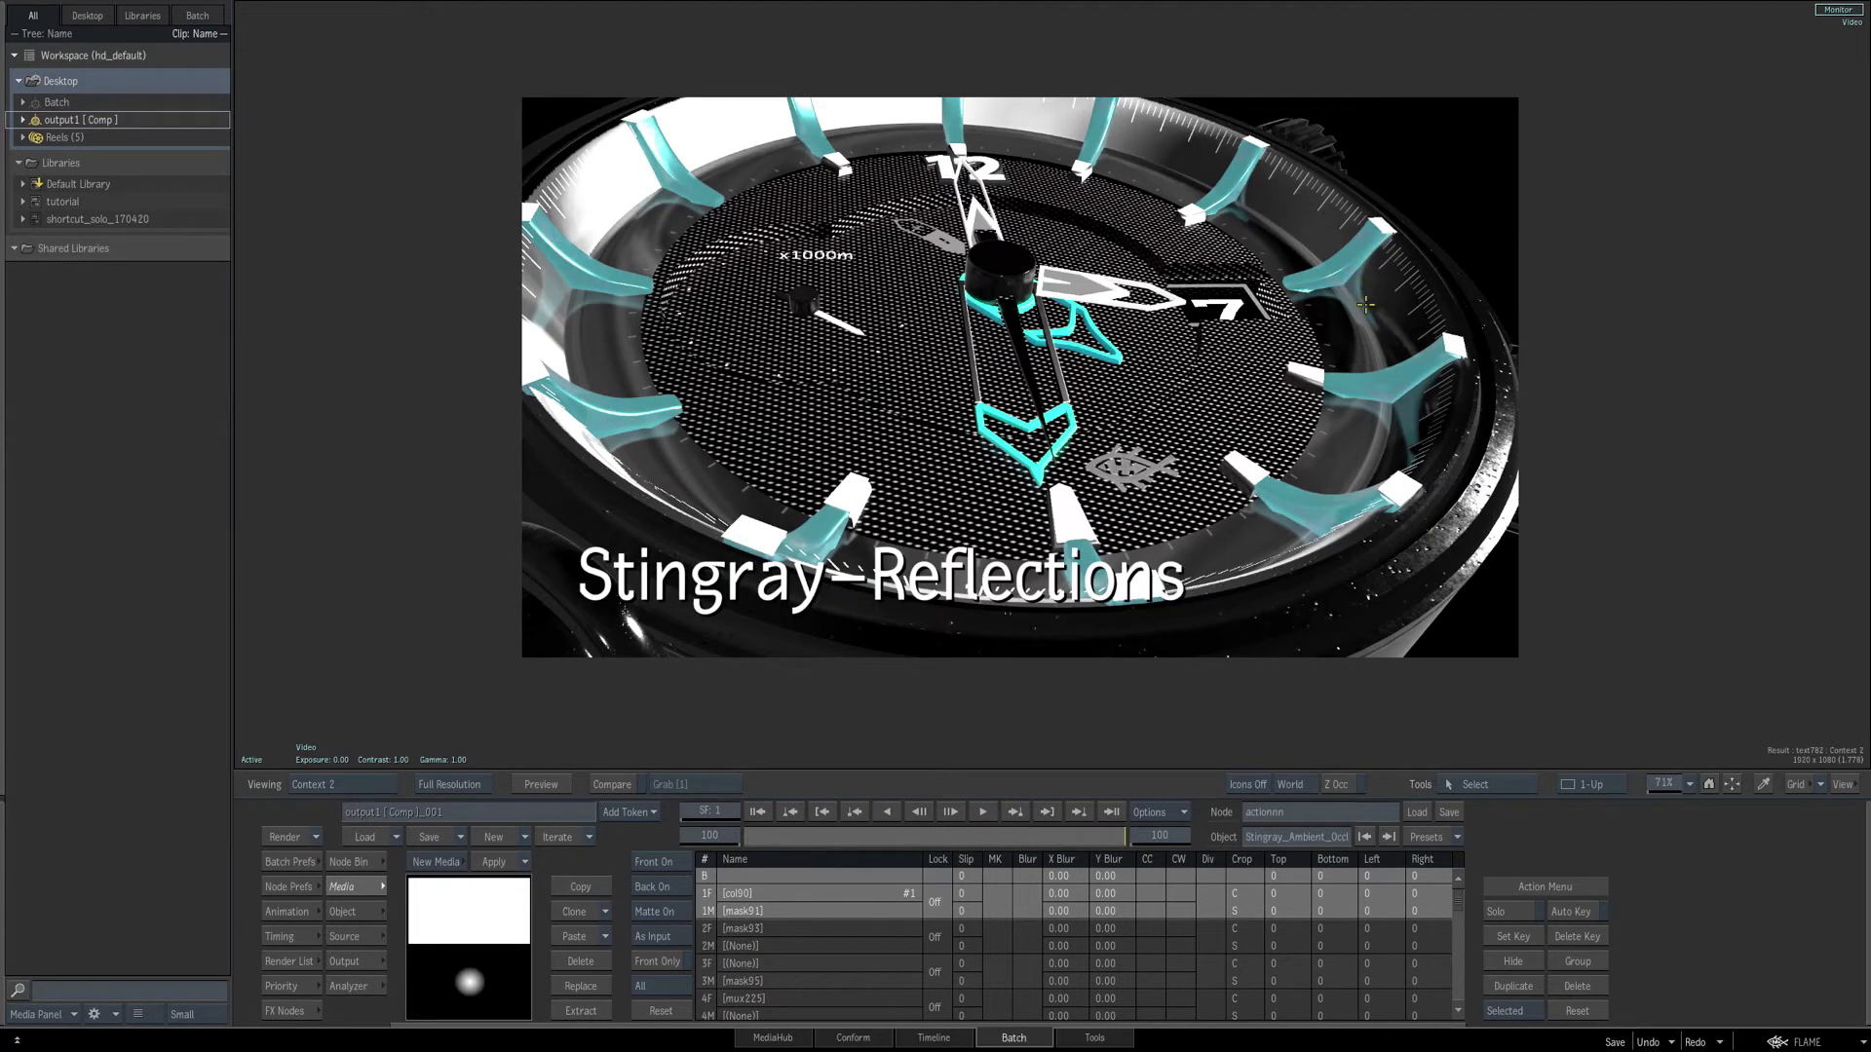
pyautogui.moveTo(1251, 226)
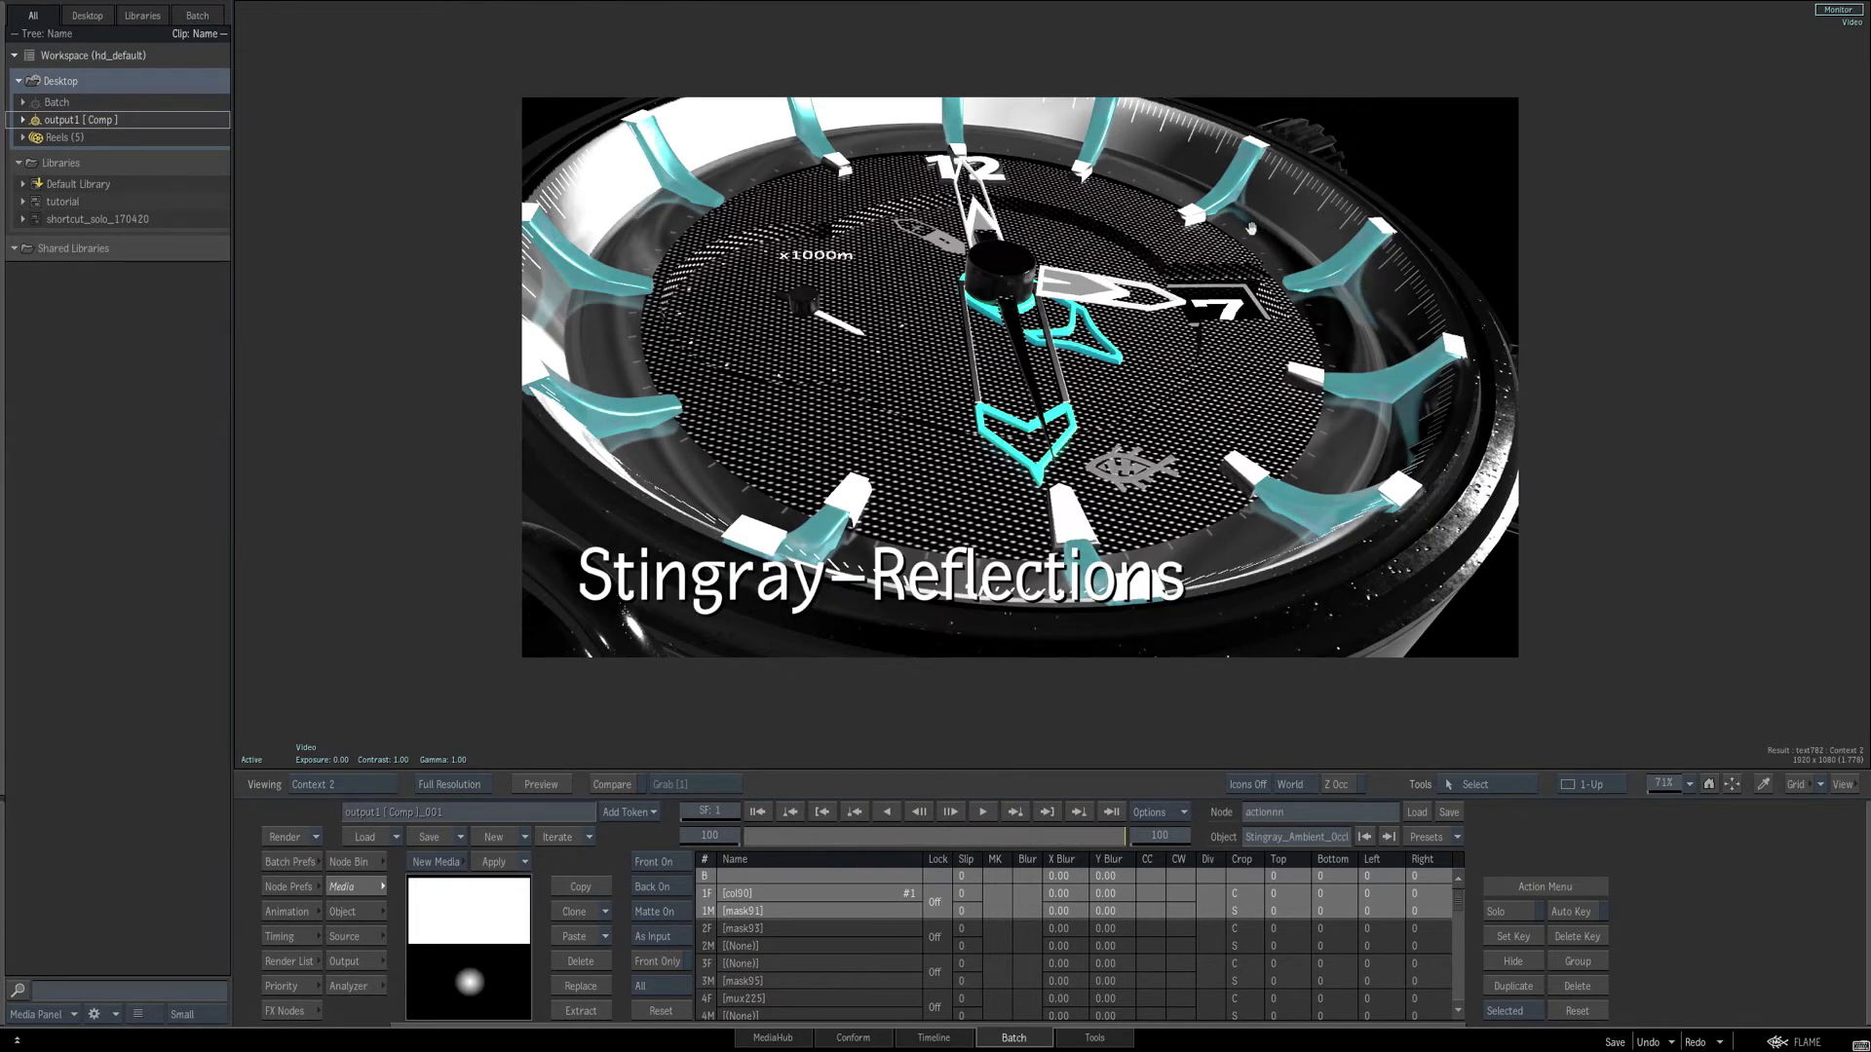